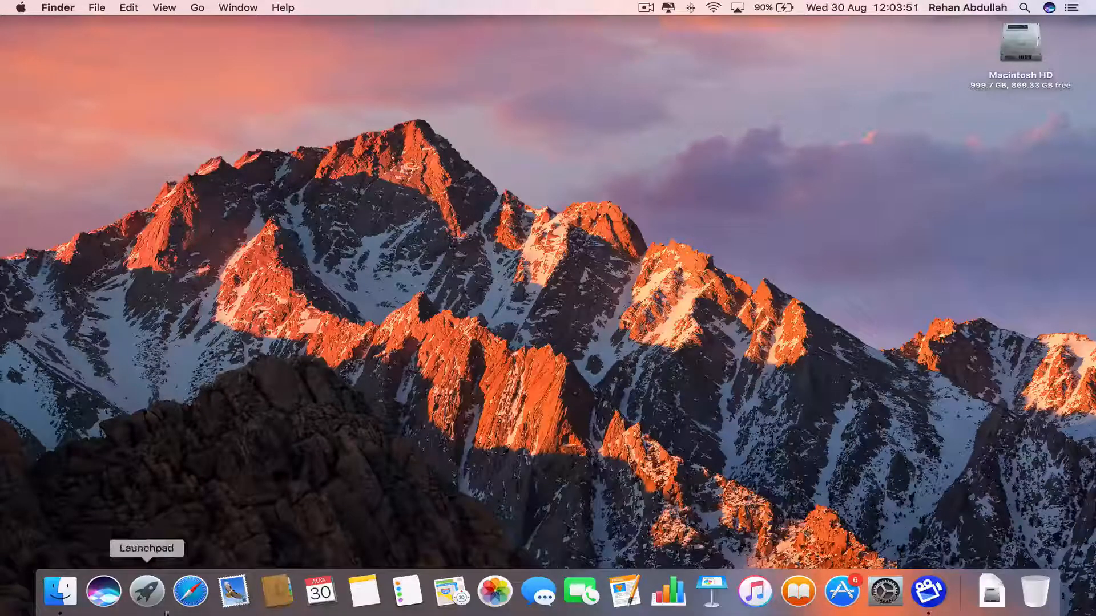
- Launch Safari and run a Google search for "download gedit mac"
click(190, 593)
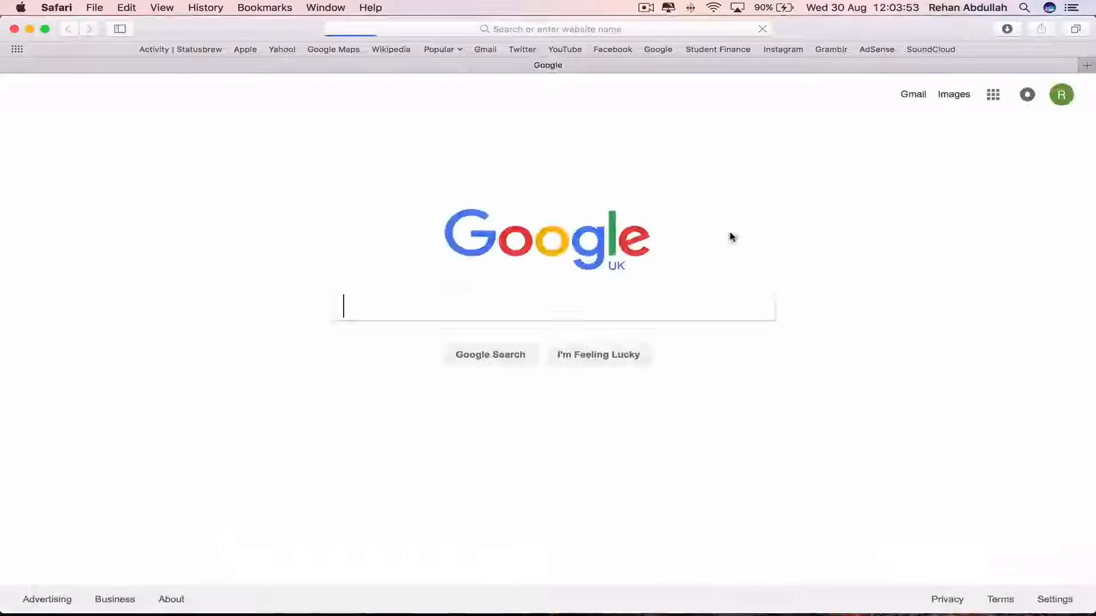
text(g ed)
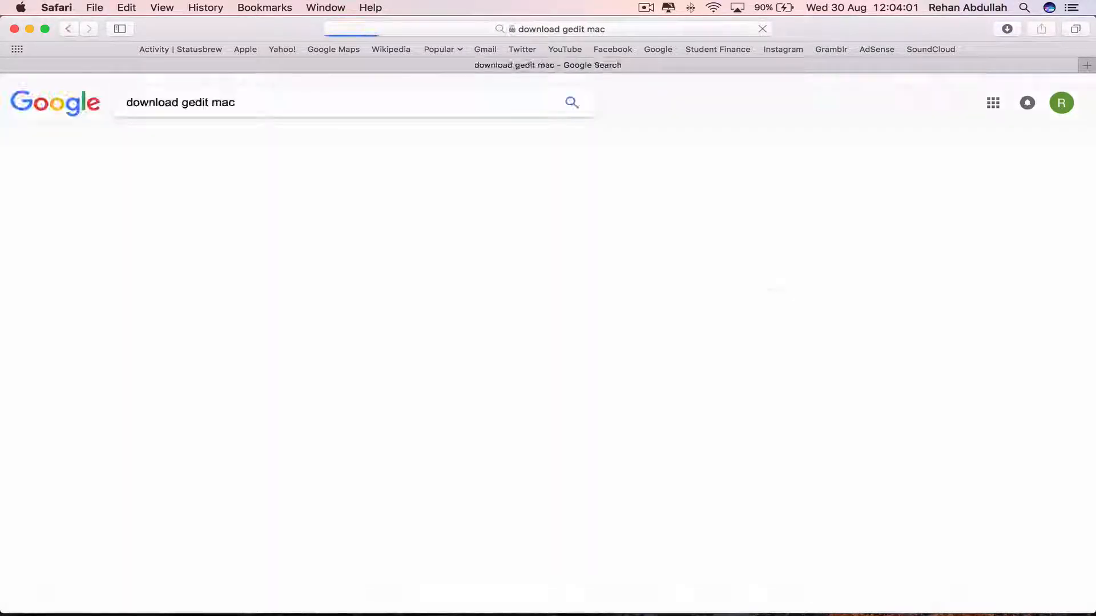
key(Return)
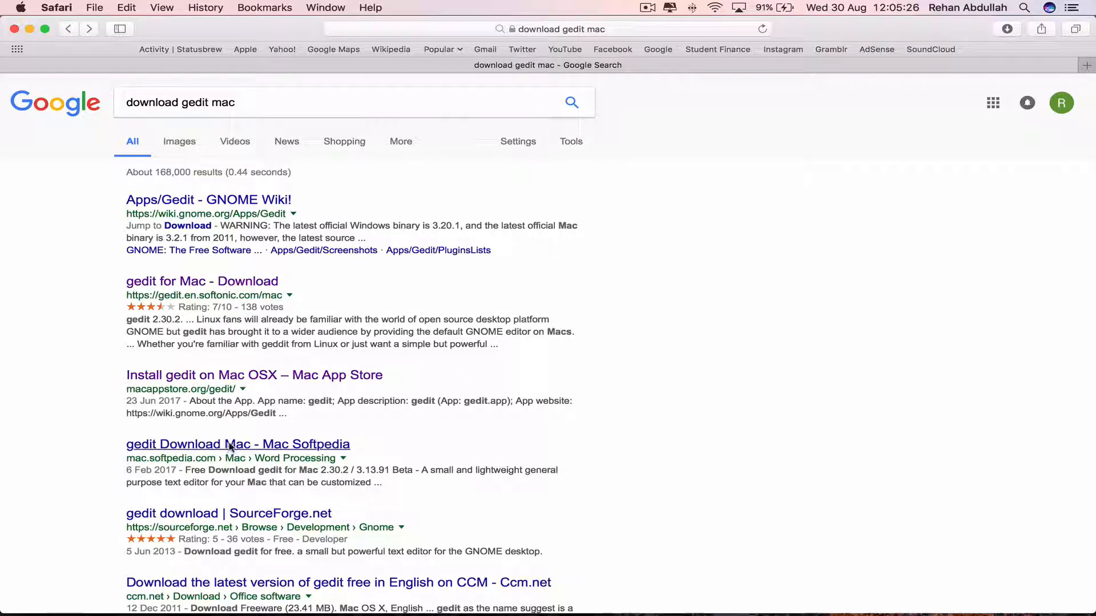
- From the Softpedia result, download gedit 2.30.2 Stable via Softpedia Secure Download (US)
click(237, 444)
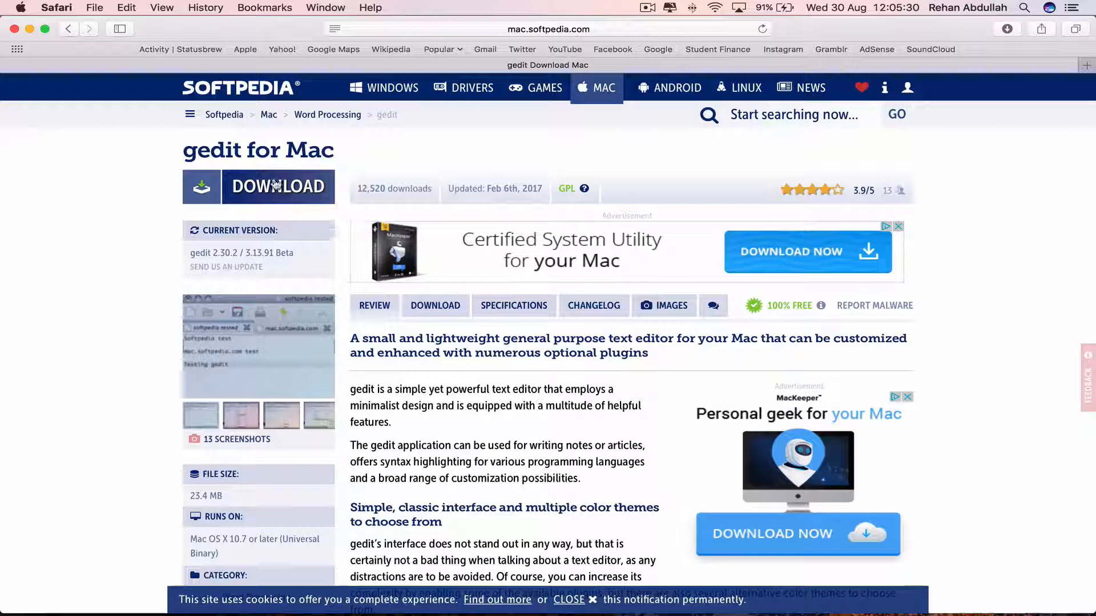
click(279, 186)
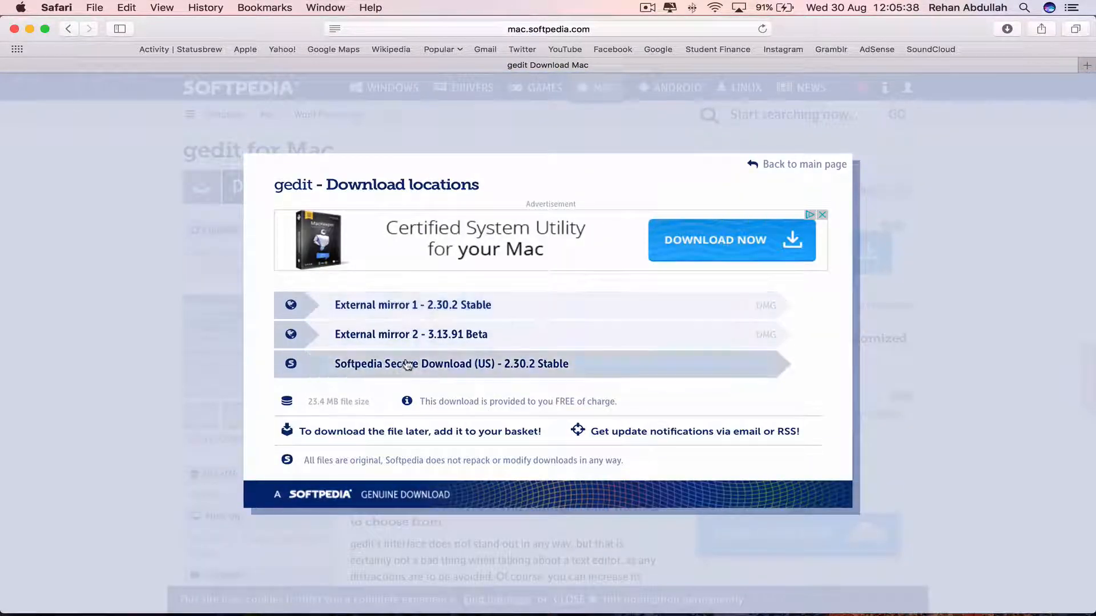
click(452, 362)
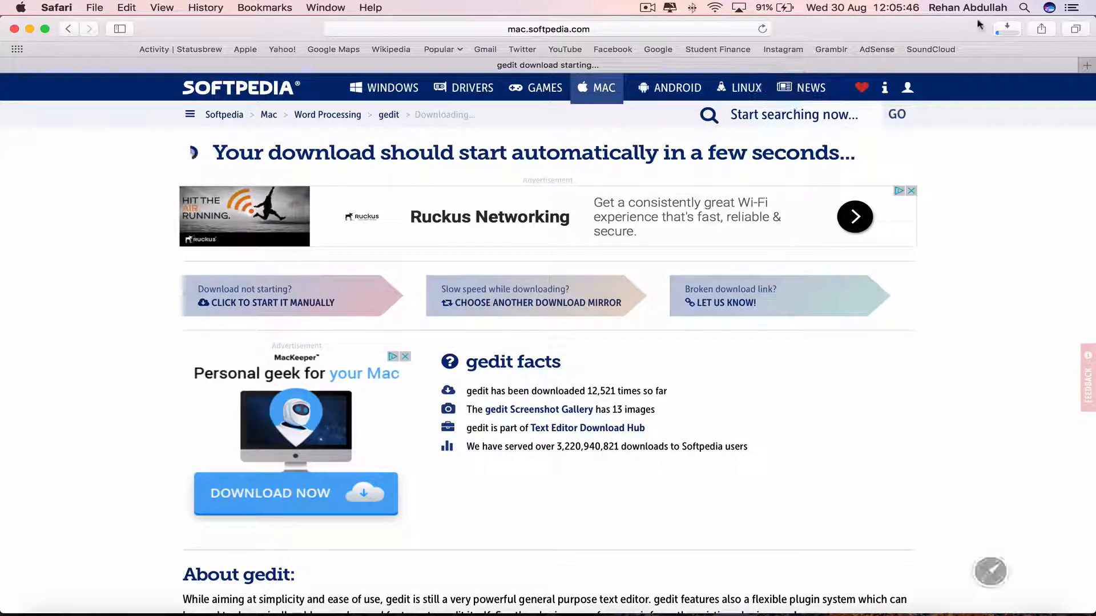
click(1006, 28)
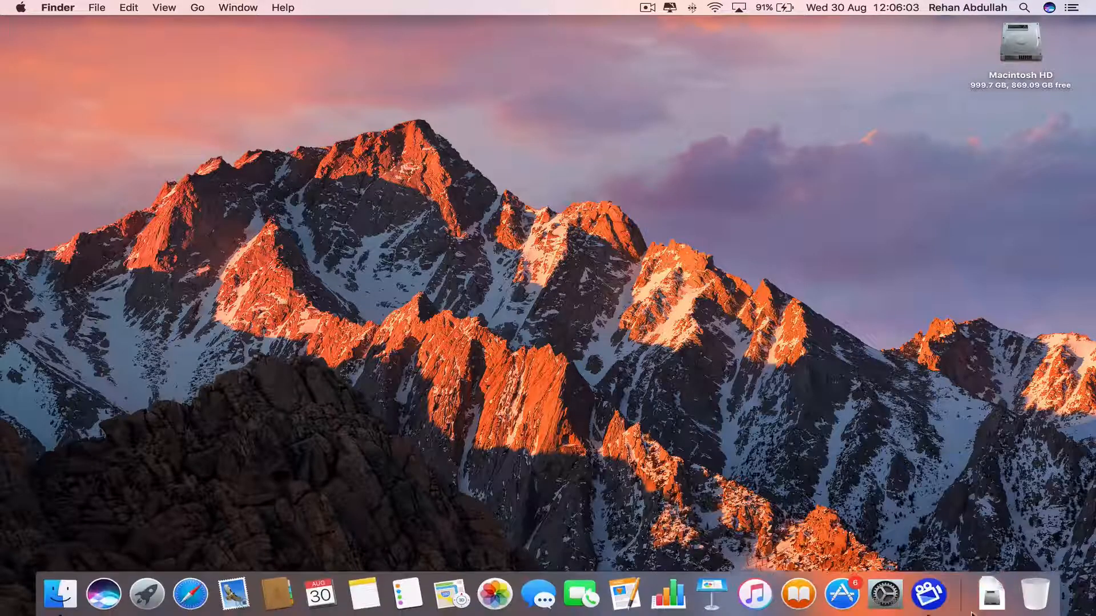
- Mount the gedit DMG, copy gedit.app into Applications, and close the installer window
click(991, 592)
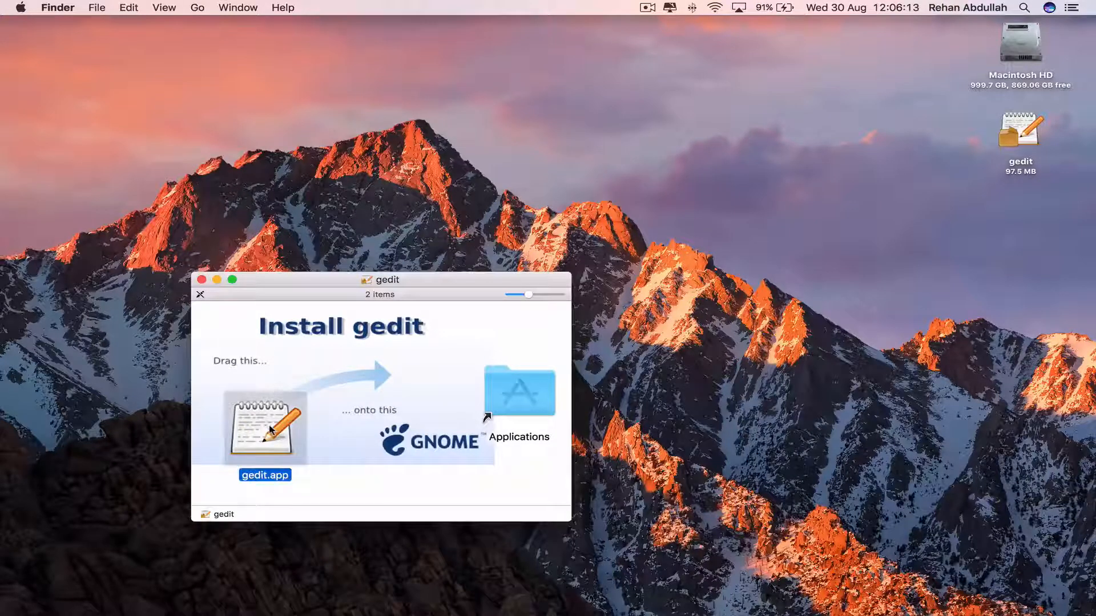
drag(264, 427, 343, 388)
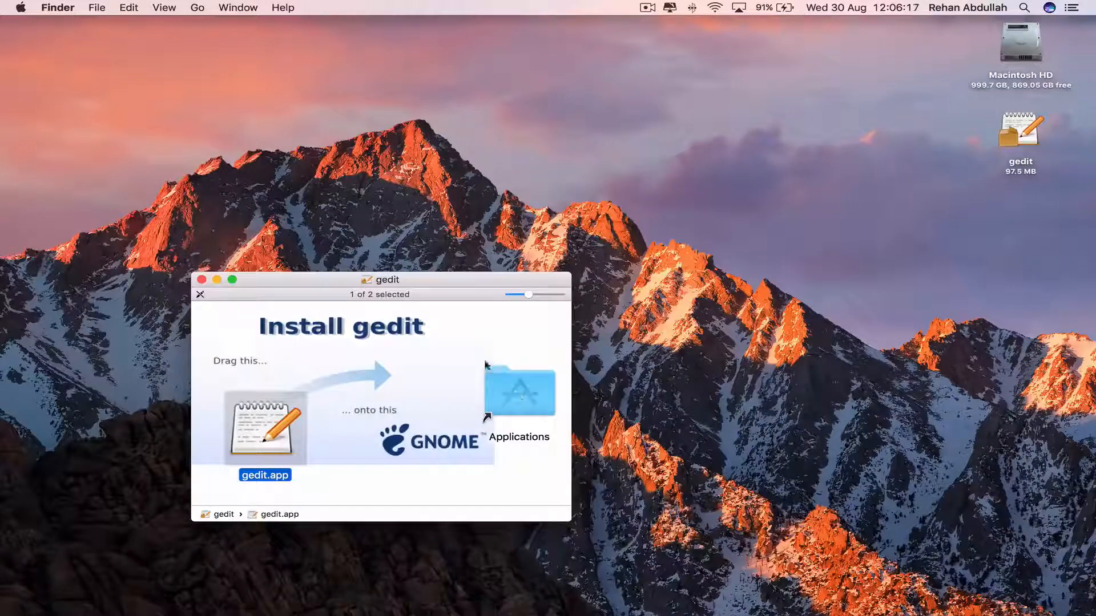
drag(388, 279, 388, 194)
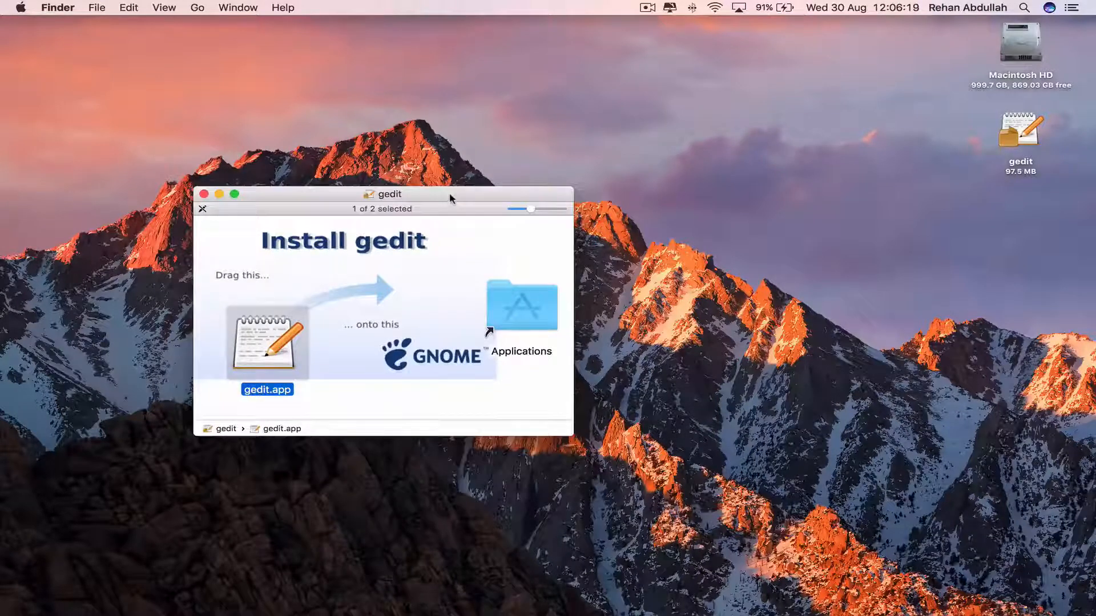
click(203, 194)
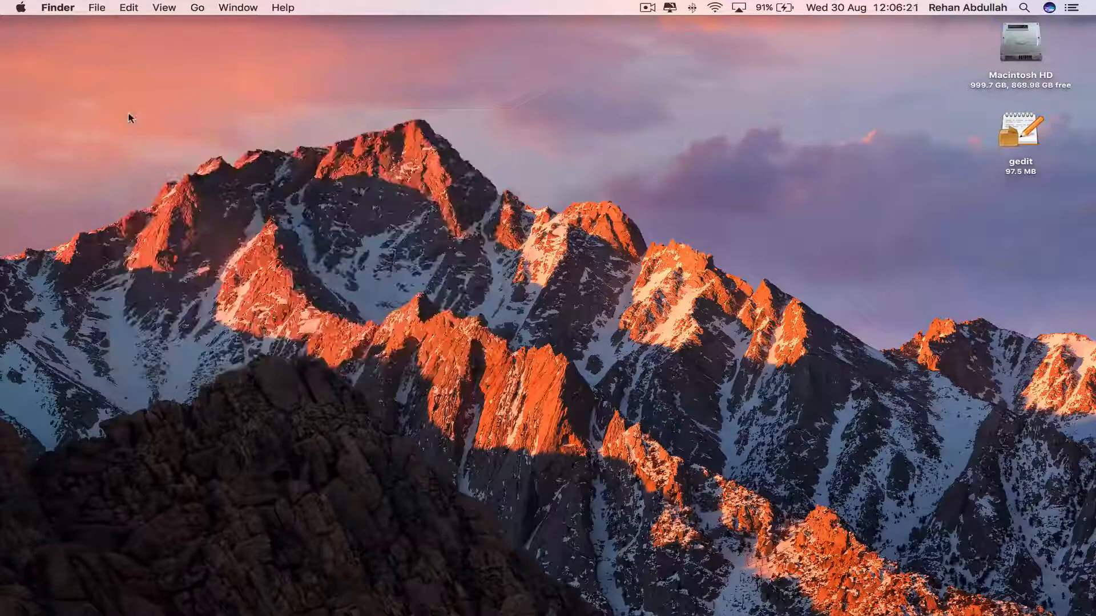
mouse_move(146, 591)
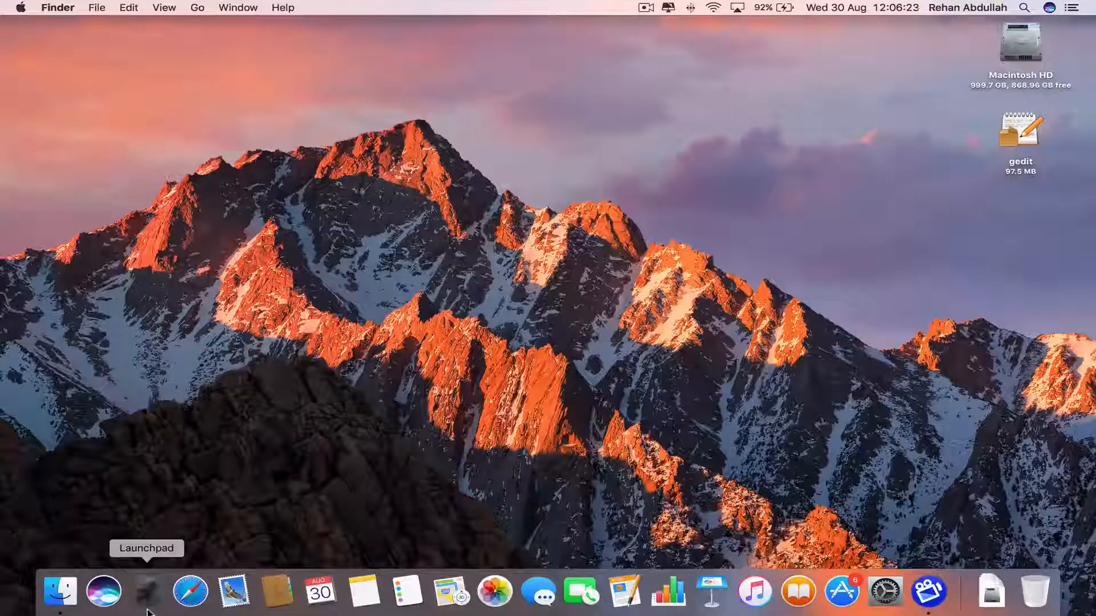
- Launch gedit from Launchpad and dismiss the unidentified developer alert with OK
click(146, 591)
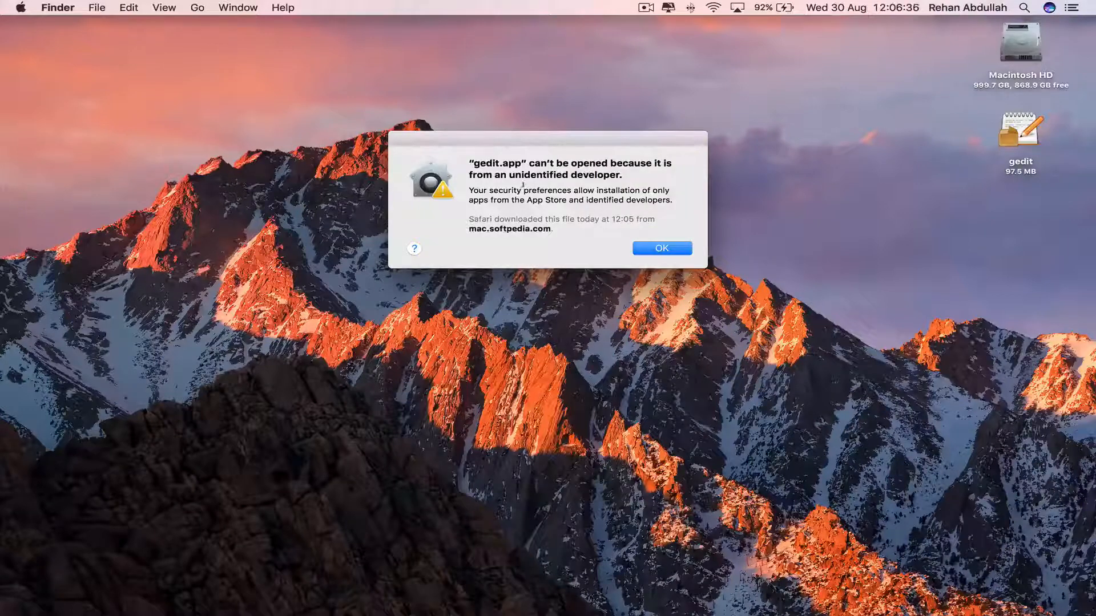
click(661, 247)
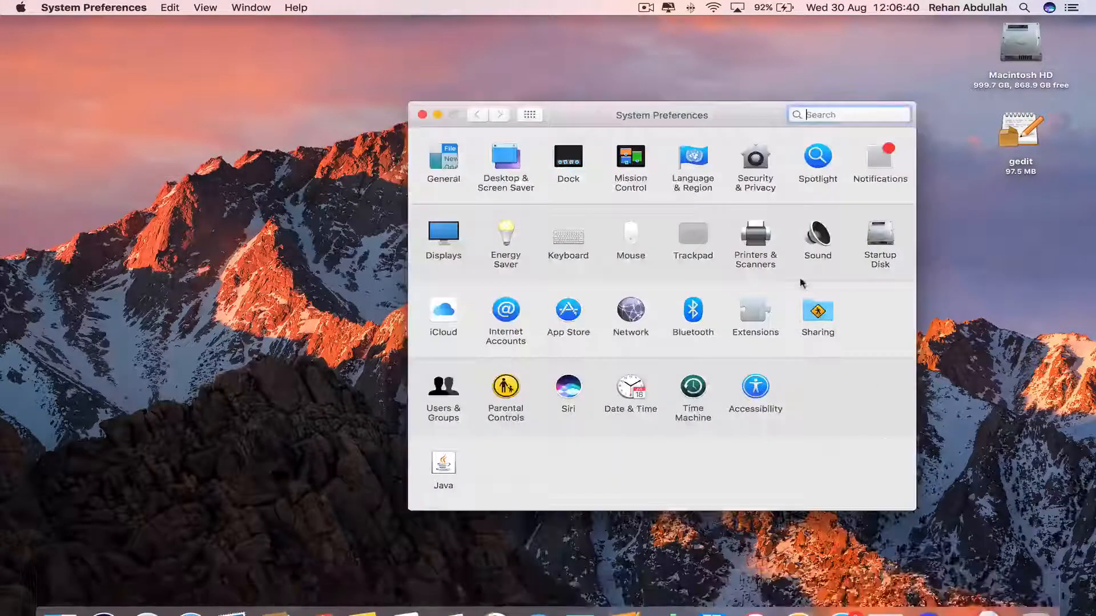
- In Security & Privacy General, choose Open Anyway so gedit starts with a blank document
click(755, 158)
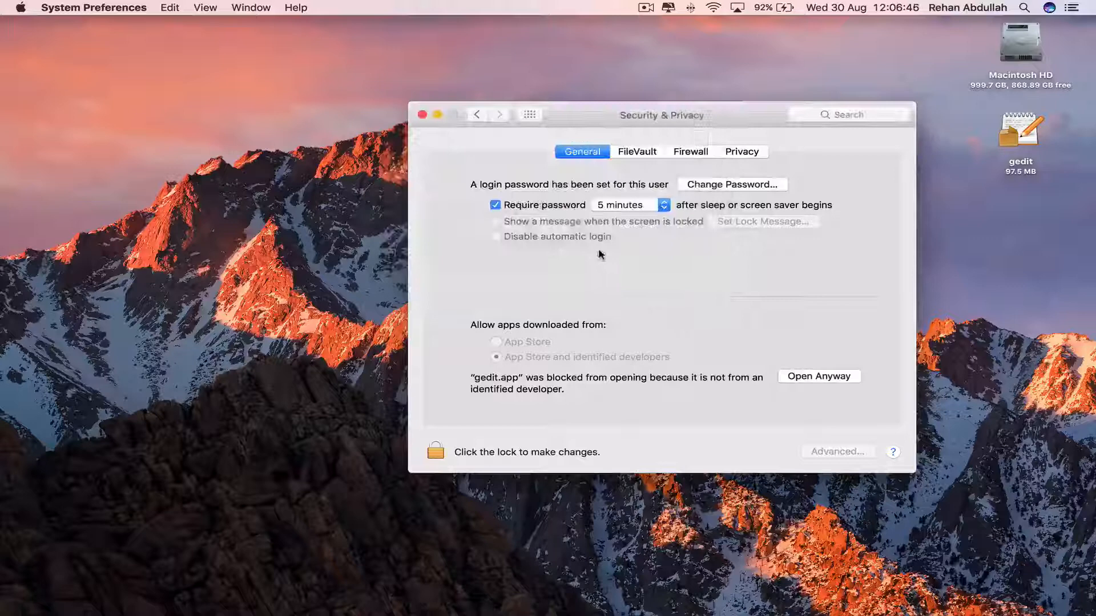
click(817, 376)
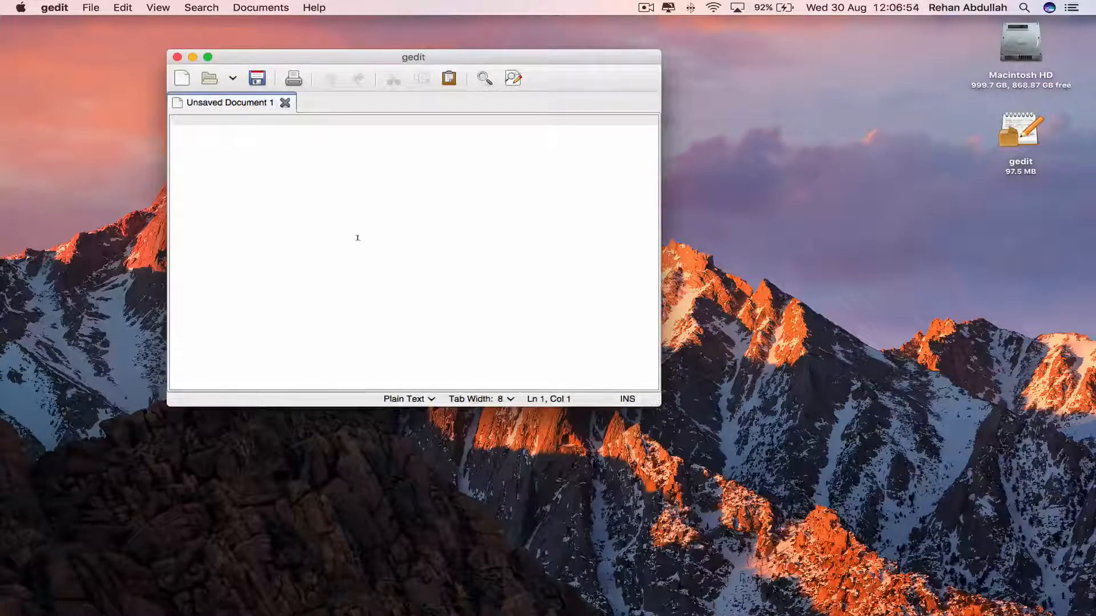
click(54, 8)
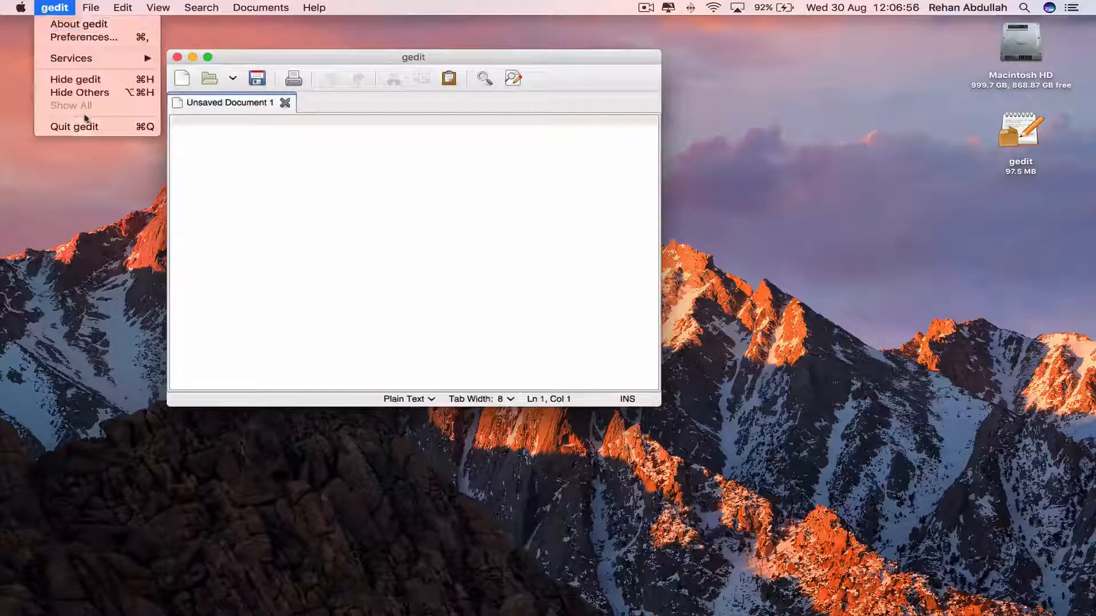